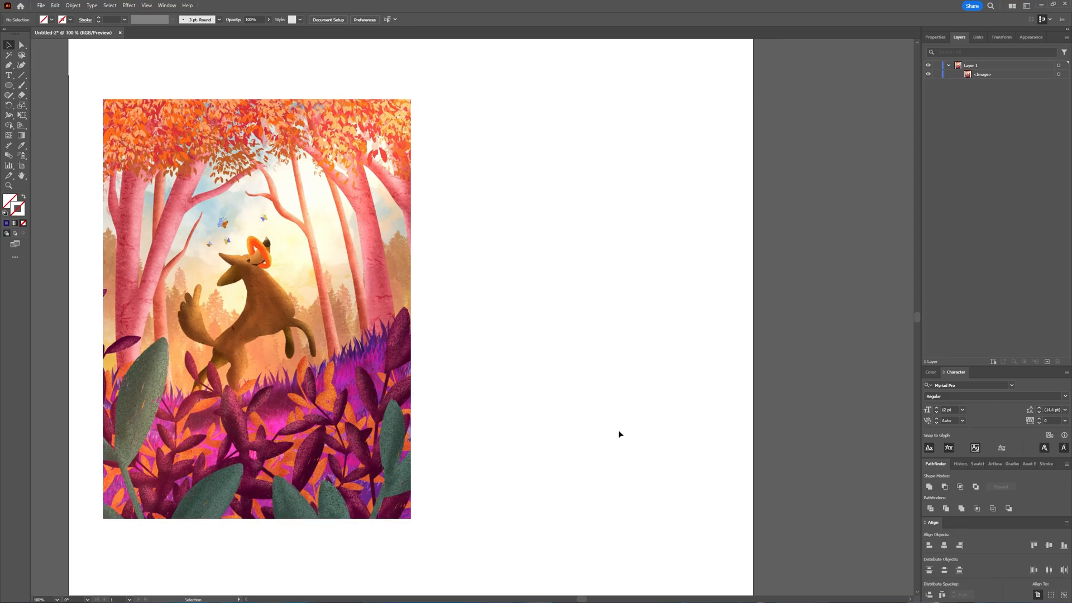
mouse_move(188, 207)
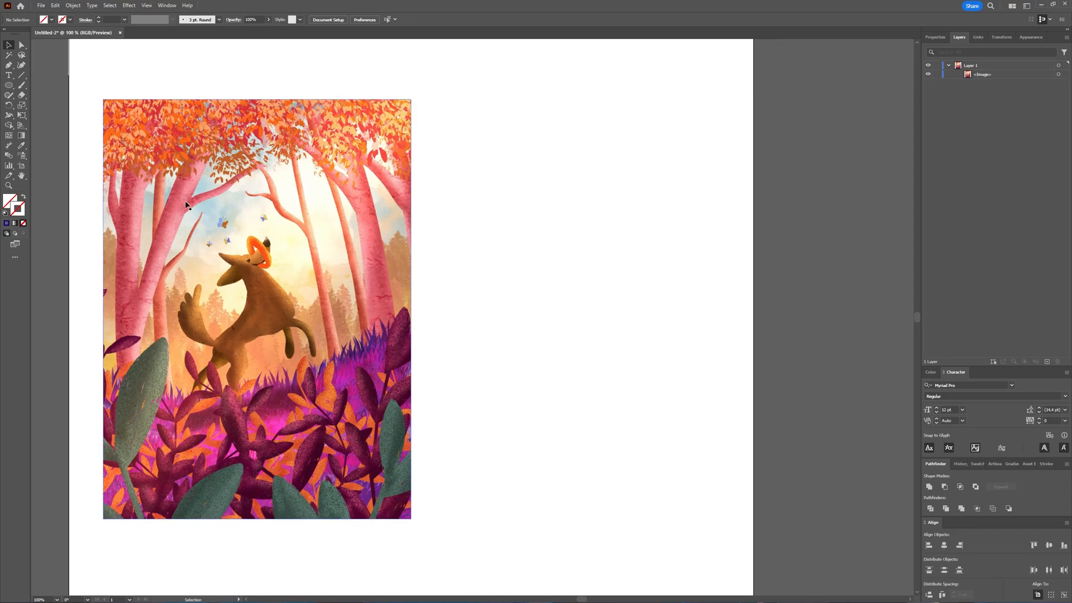
mouse_move(401, 231)
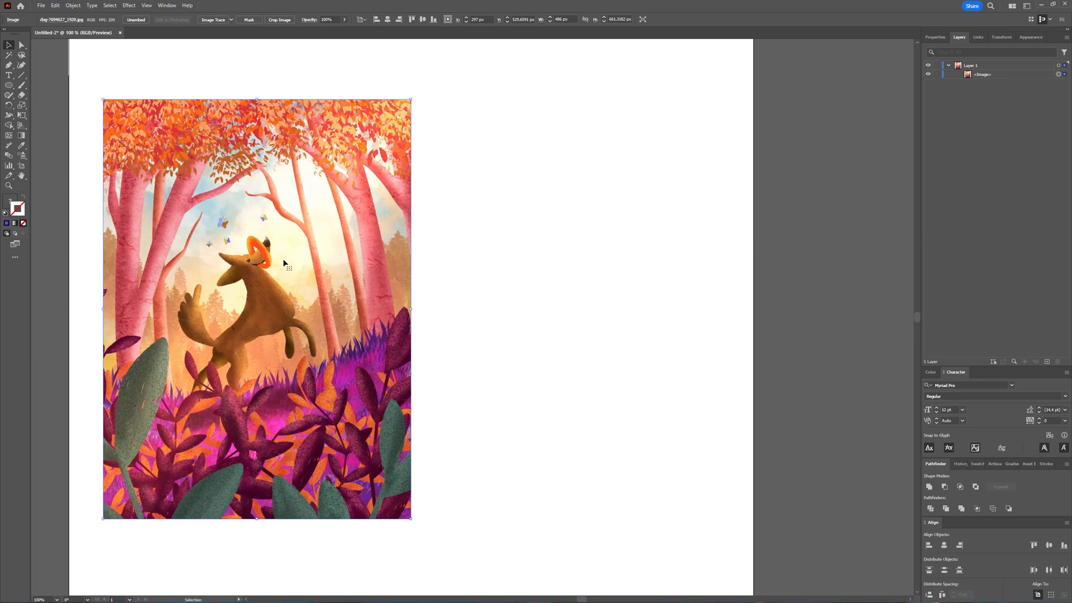
mouse_move(480, 260)
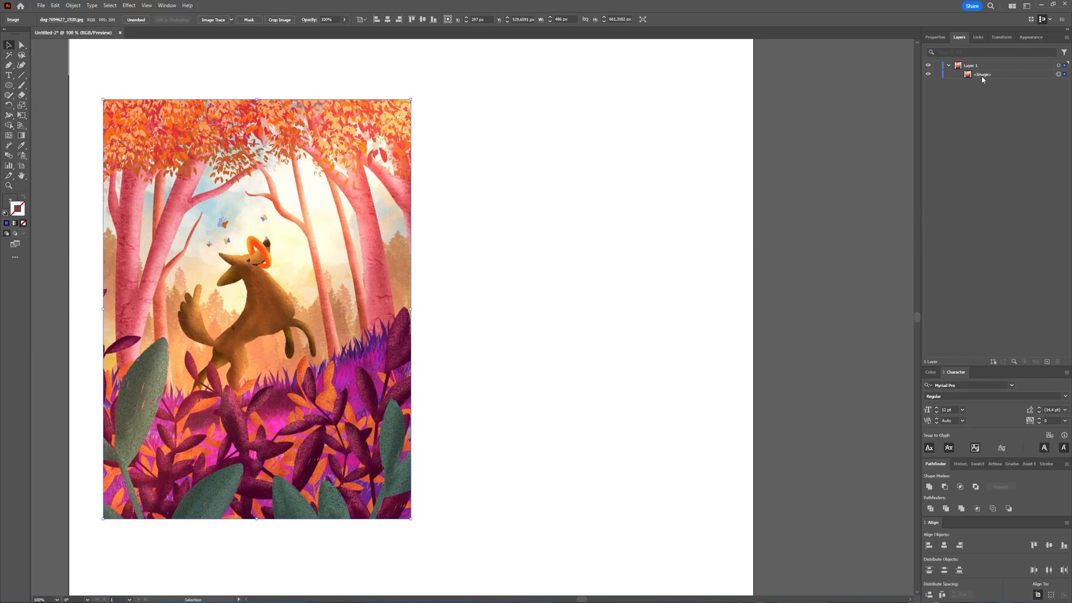
mouse_move(981, 80)
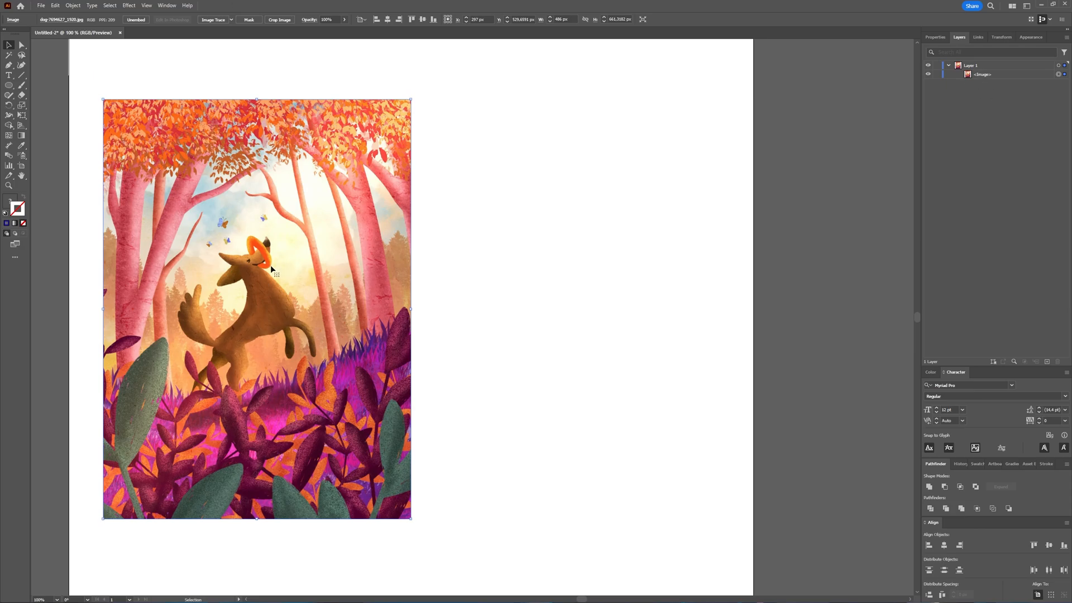
mouse_move(570, 346)
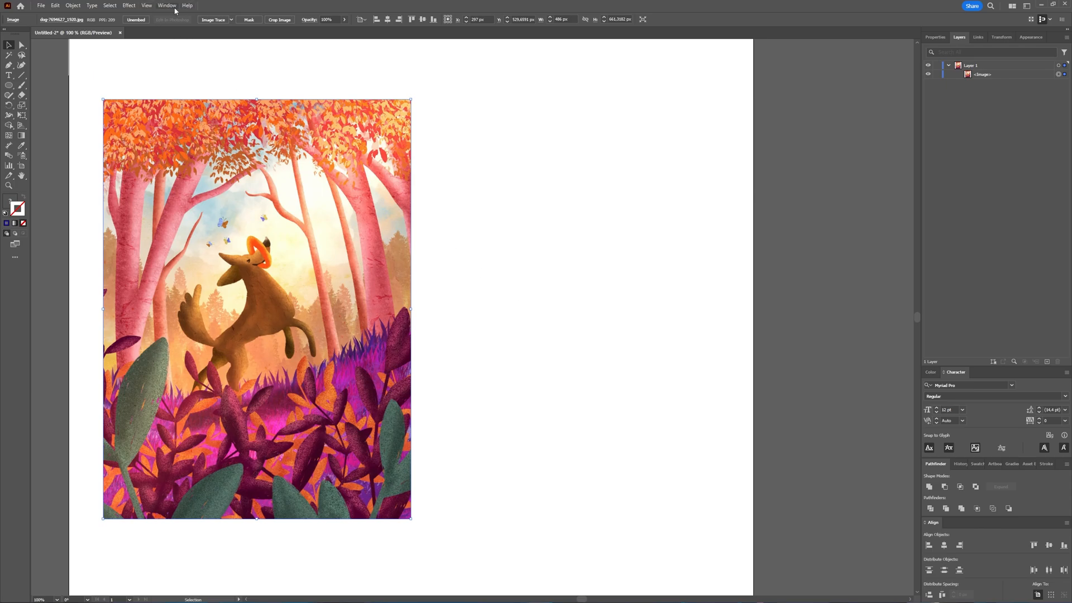
Check the placed dog image in the Links panel, then return to Layers with the duplicate selected.
left_click(166, 5)
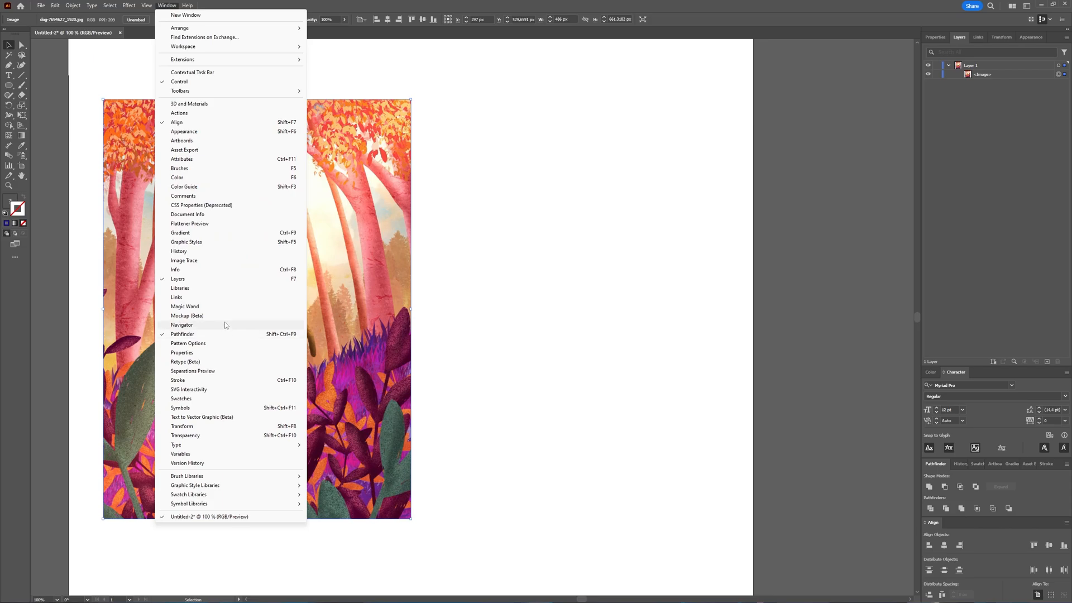
mouse_move(226, 390)
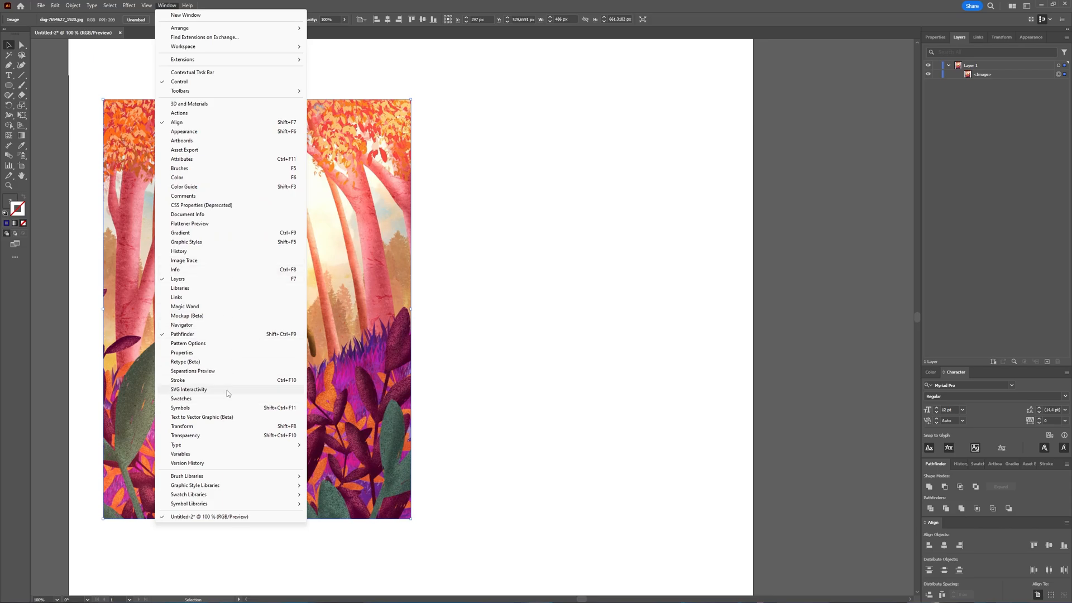
left_click(177, 297)
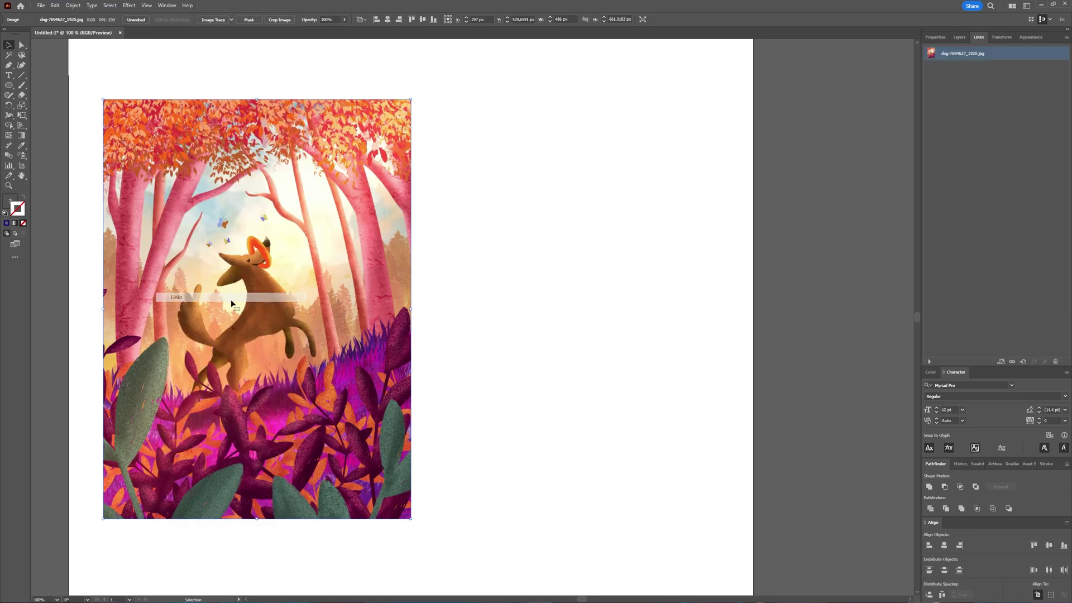
mouse_move(958, 54)
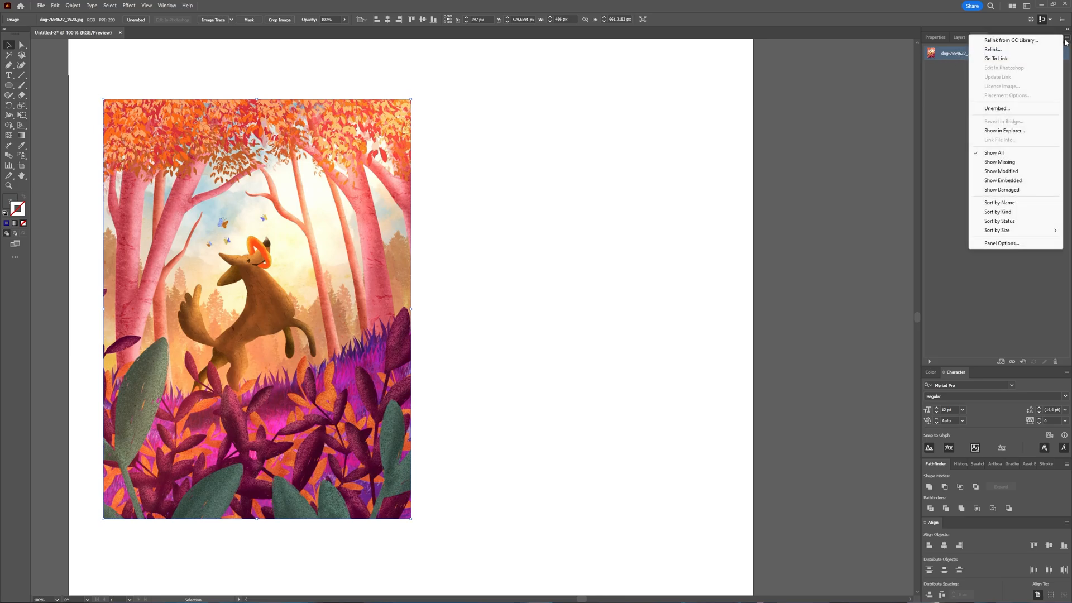
mouse_move(991, 108)
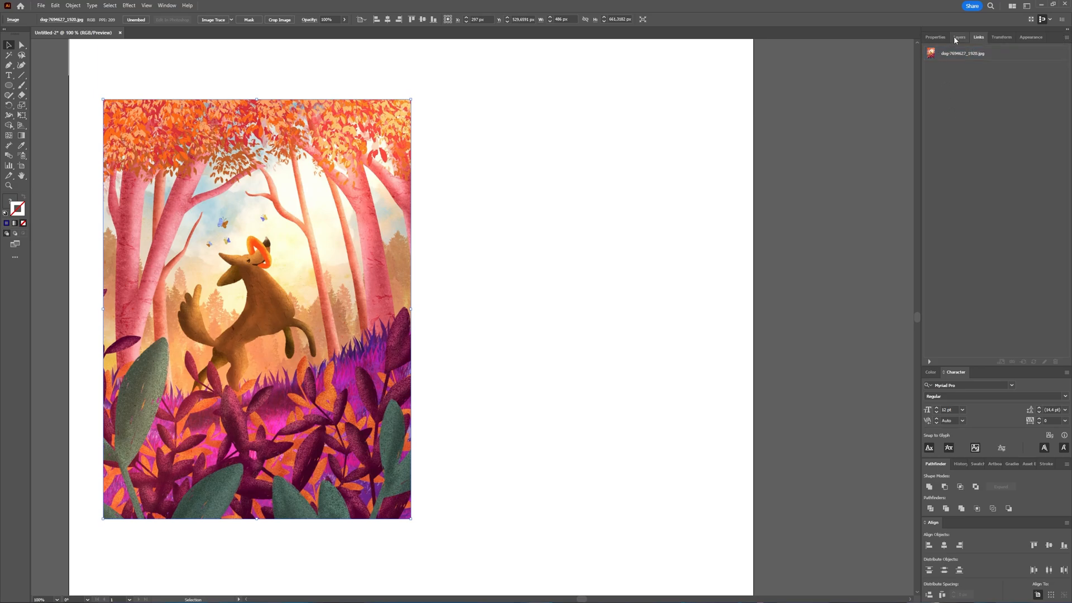
left_click(958, 37)
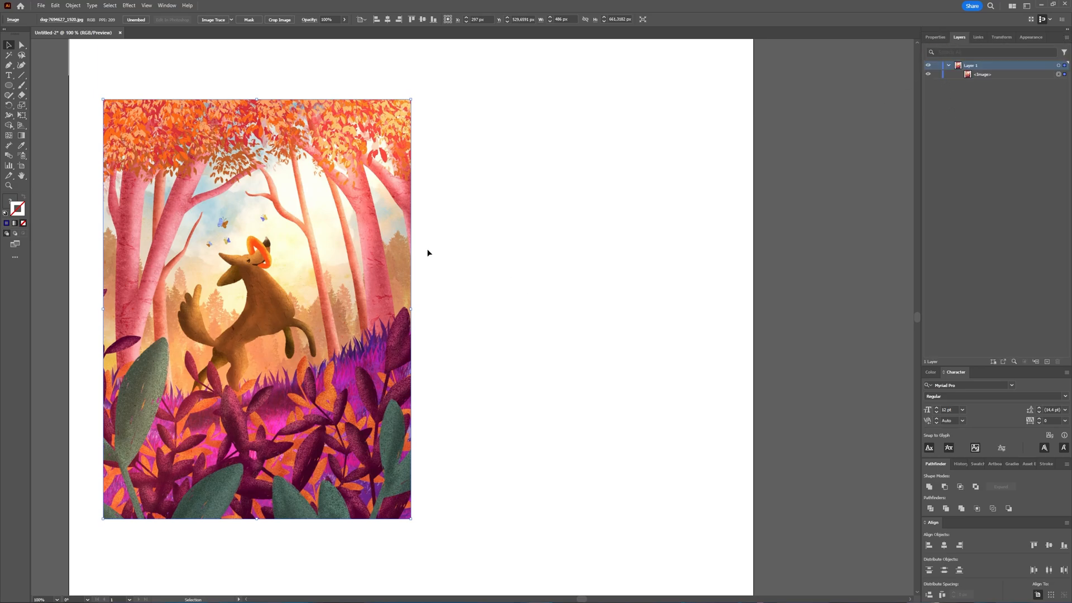
mouse_move(266, 266)
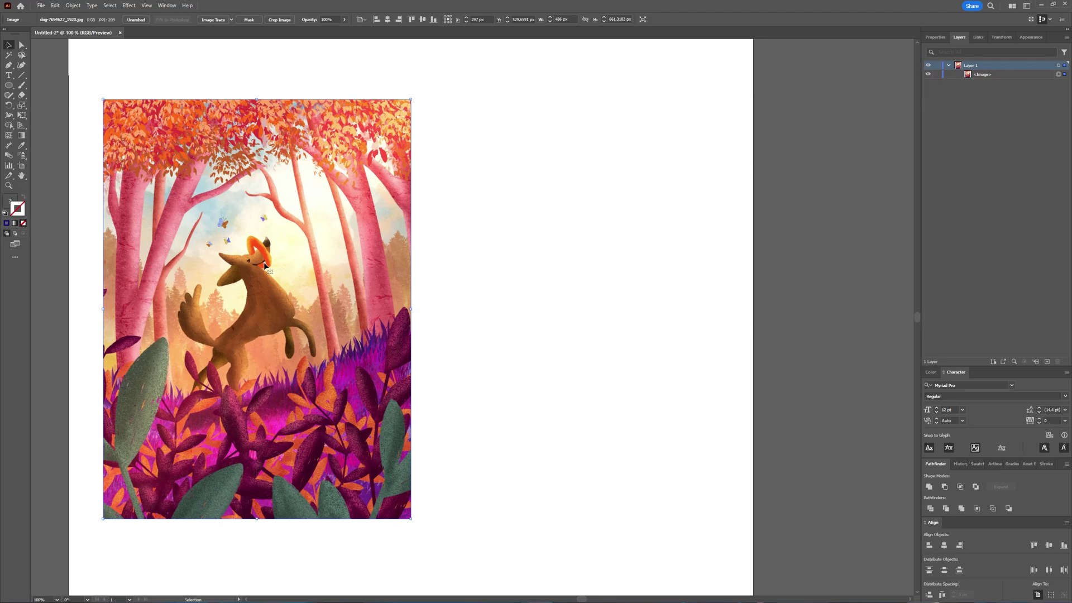
mouse_move(441, 279)
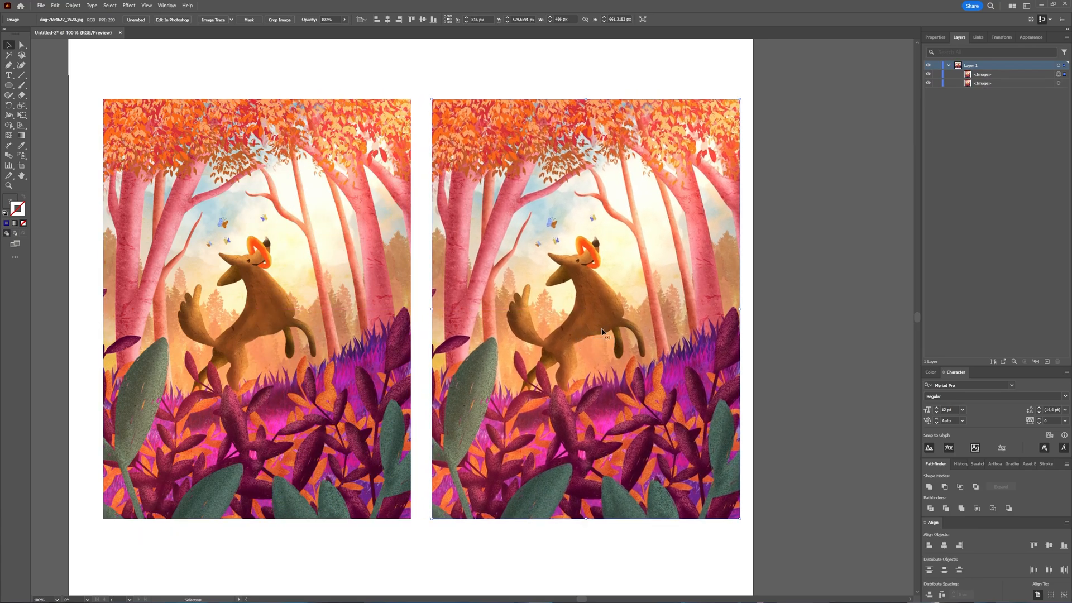
left_click(73, 4)
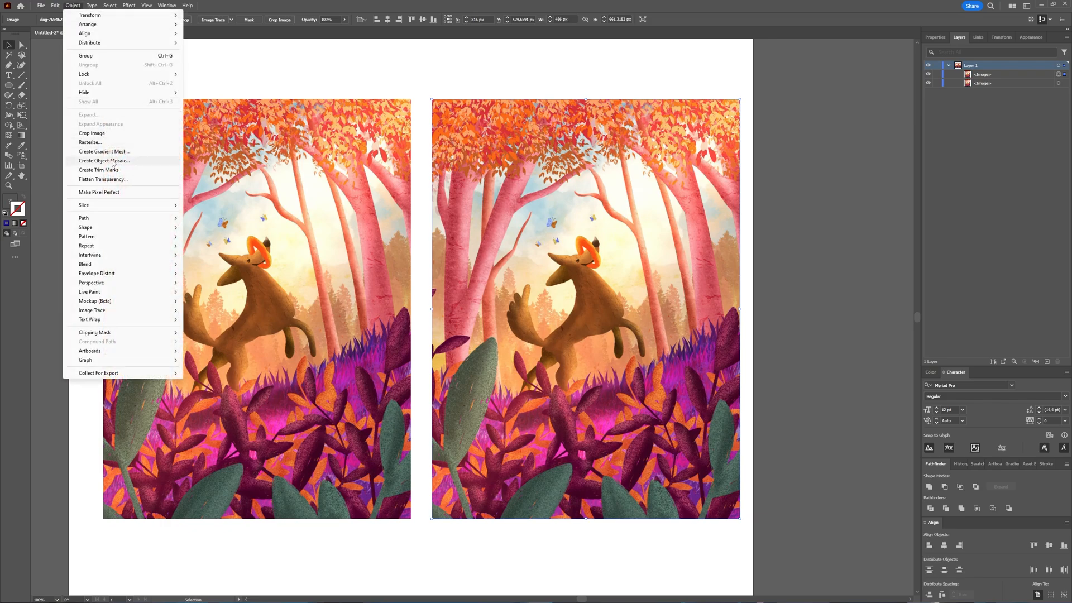
Choose Create Object Mosaic, set tiles to 4 wide by 4 high and tick Delete Raster.
left_click(104, 160)
type("4")
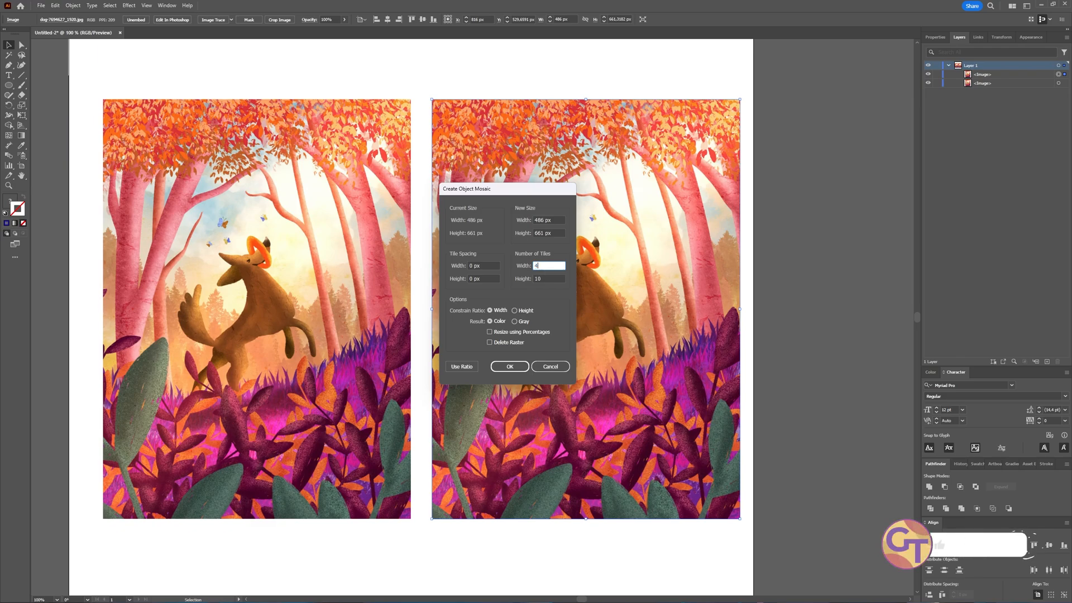
left_click(547, 278)
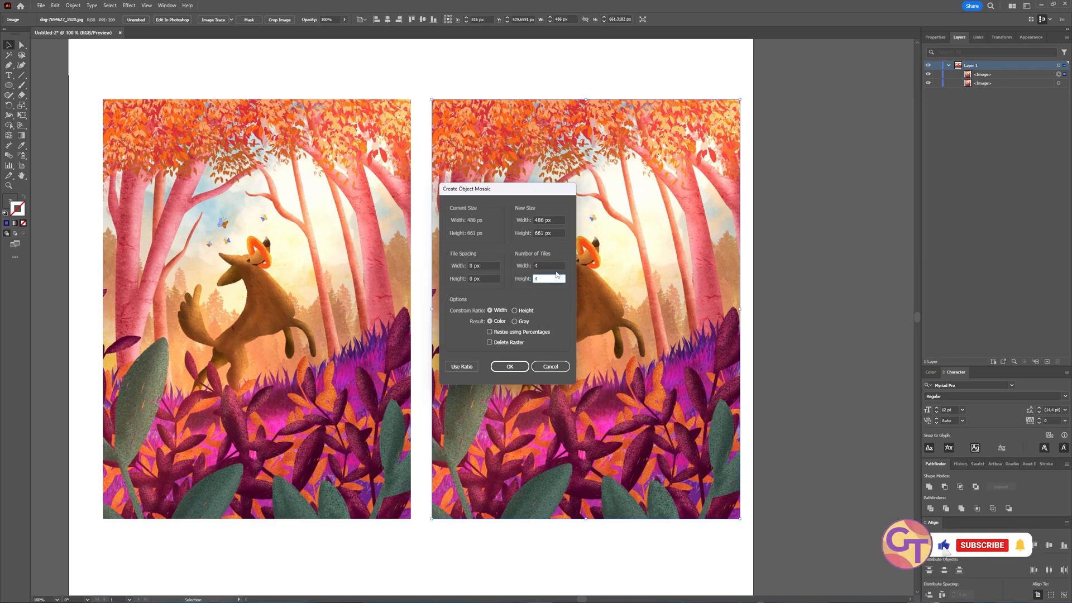
mouse_move(418, 278)
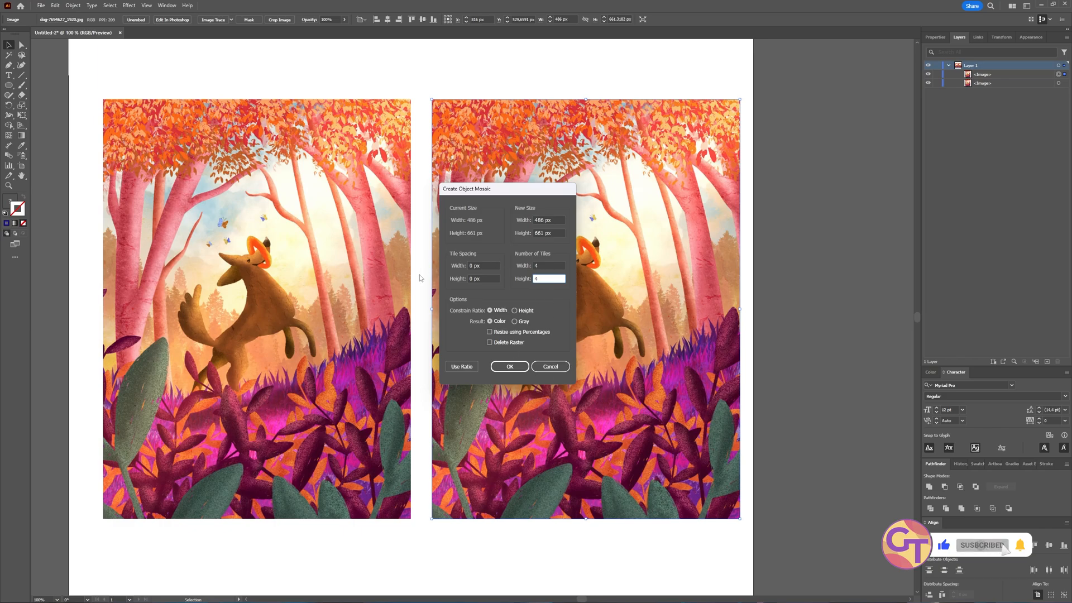
mouse_move(523, 300)
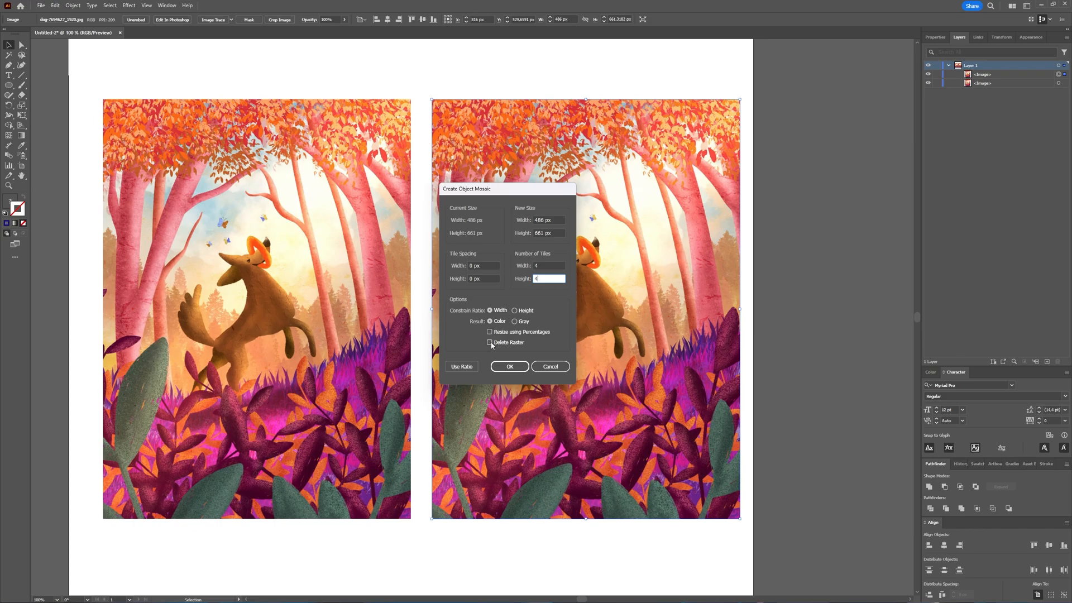
left_click(489, 341)
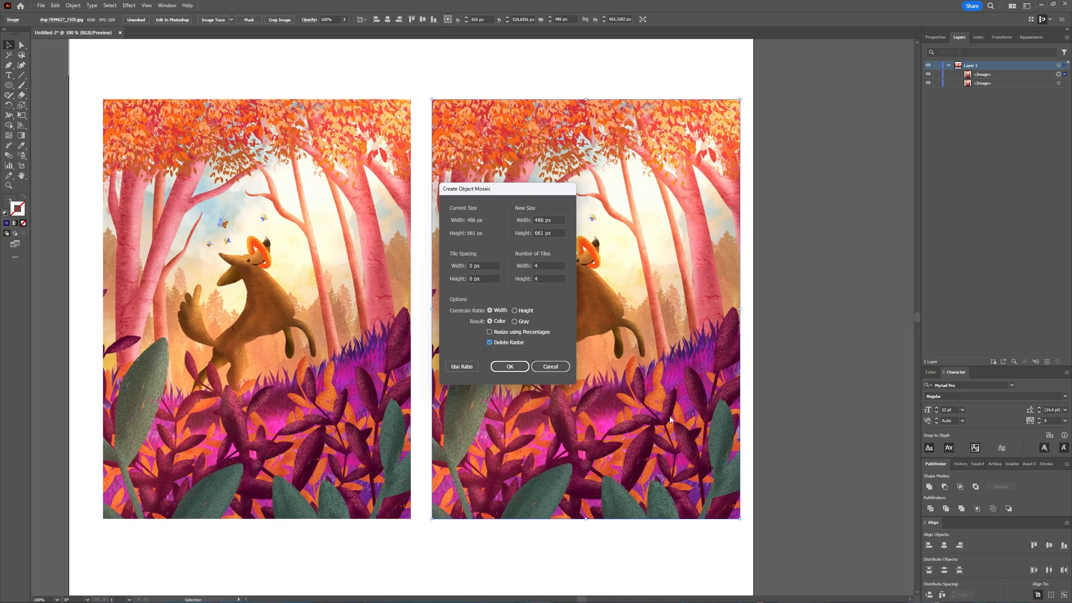
mouse_move(572, 375)
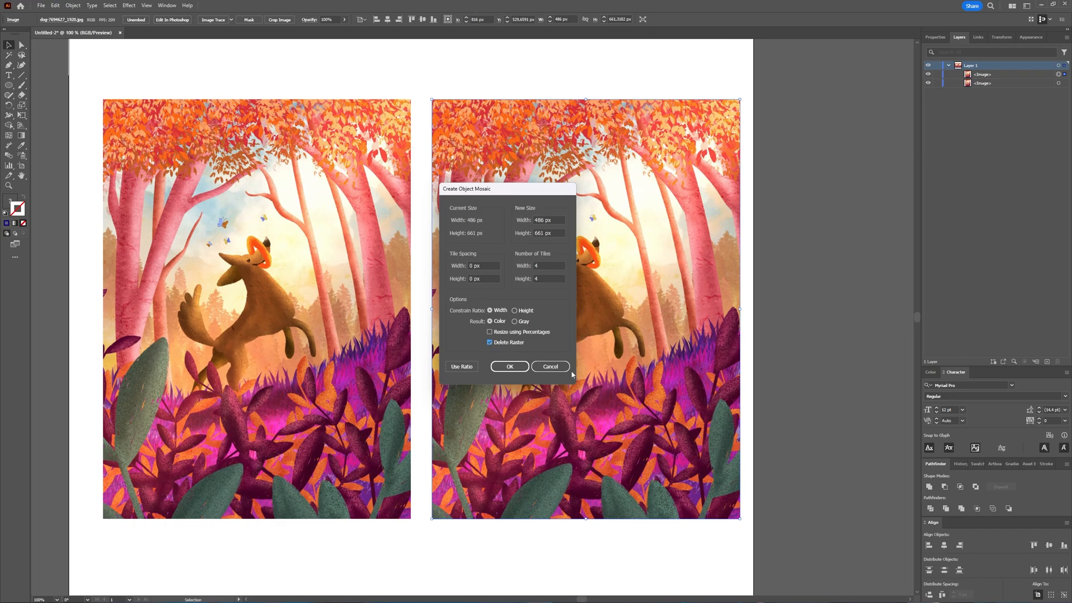
Confirm the mosaic so the duplicate becomes a 4x4 grid of flat colour tiles.
left_click(509, 367)
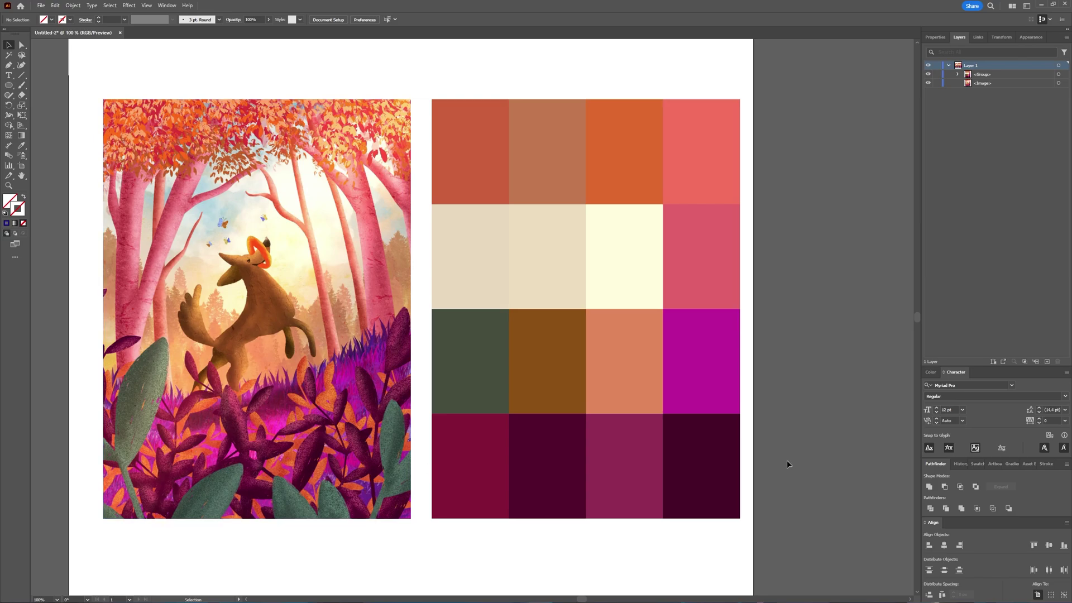
mouse_move(849, 408)
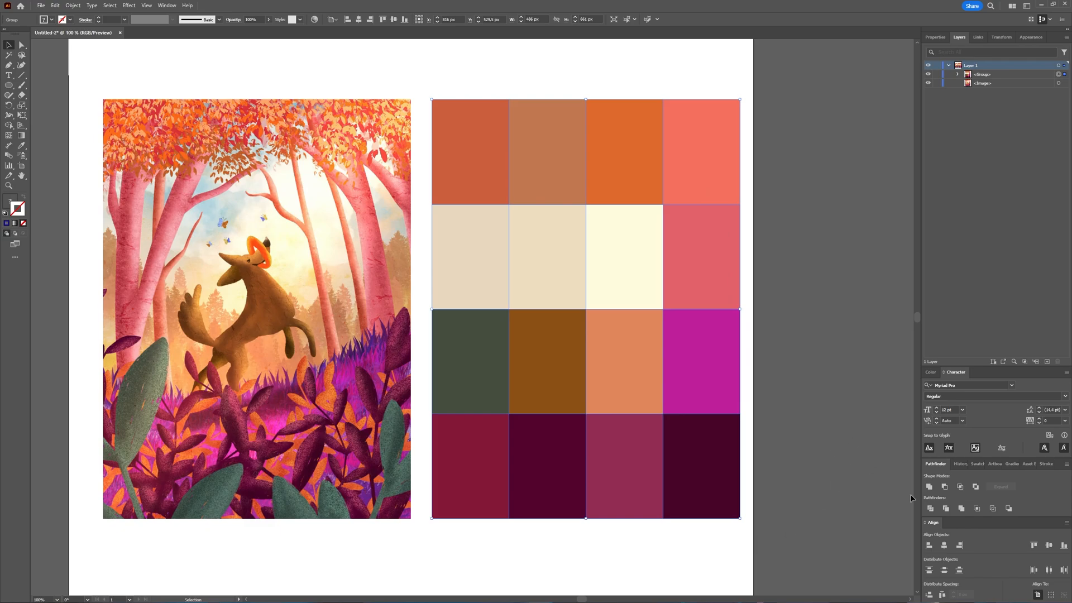
mouse_move(910, 498)
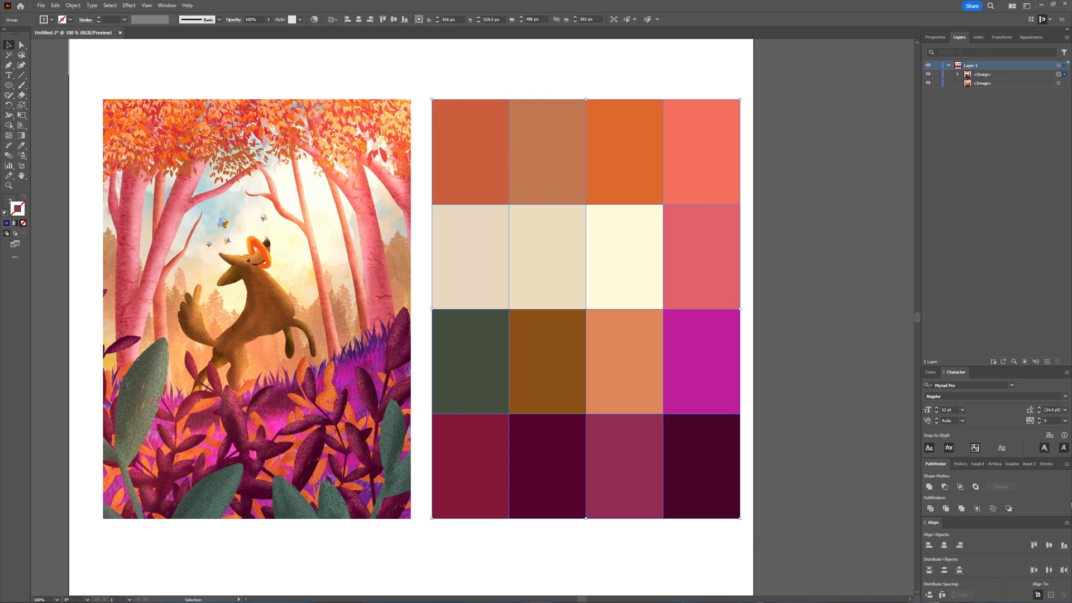
Show the Swatches panel via the Window menu and open its options for adding the tile colours.
left_click(167, 5)
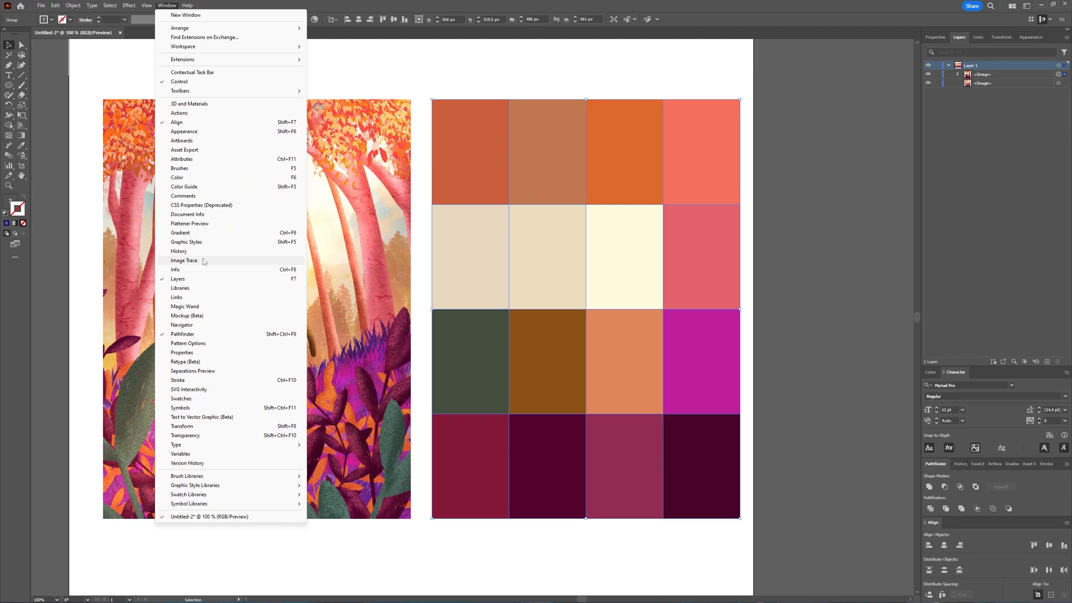
mouse_move(209, 400)
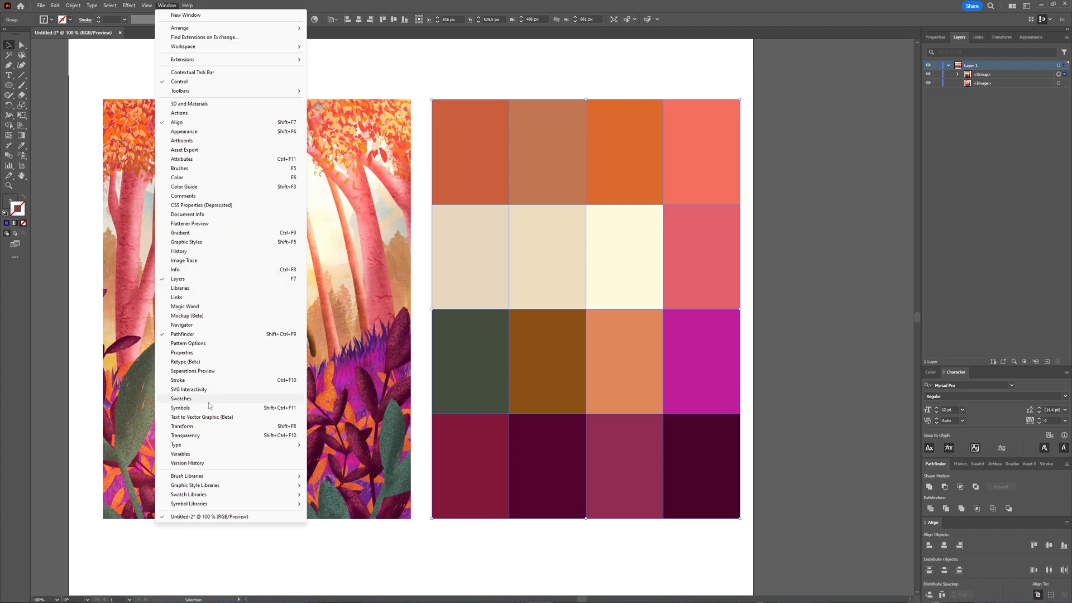
left_click(180, 398)
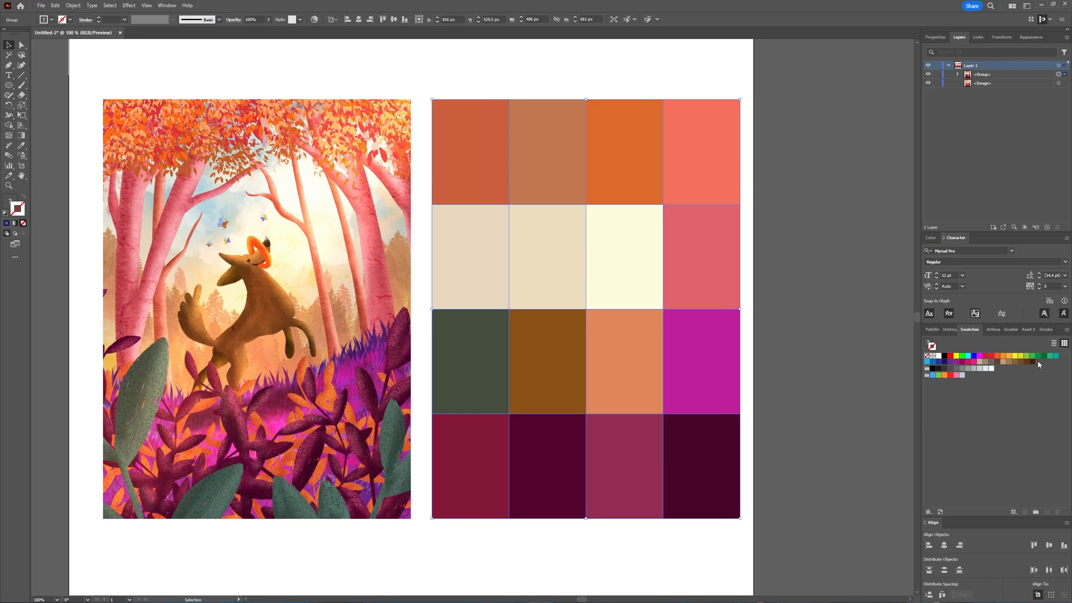
left_click(1062, 335)
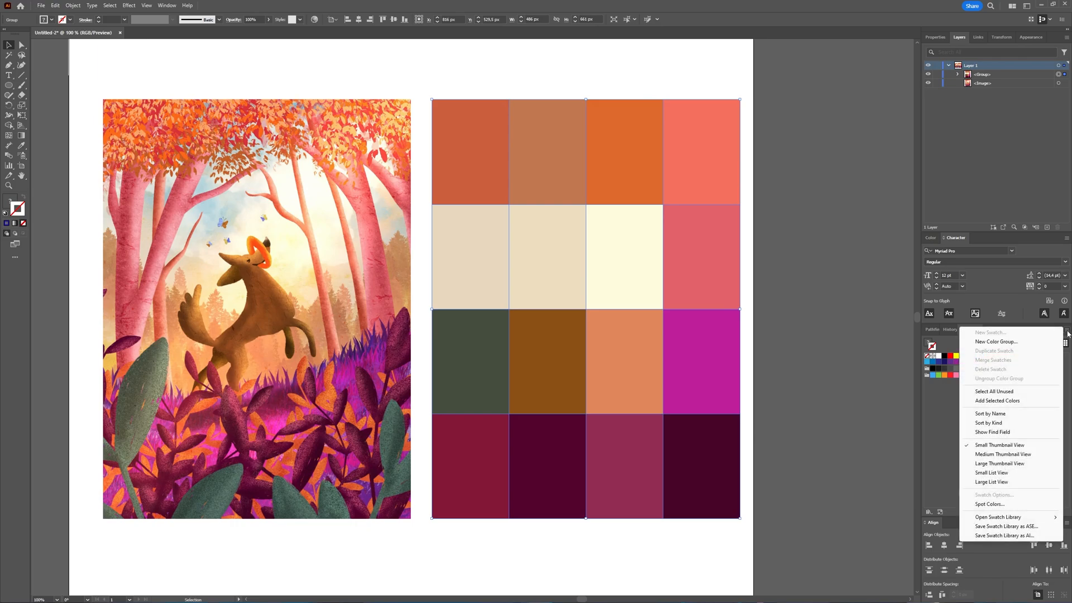
mouse_move(1064, 354)
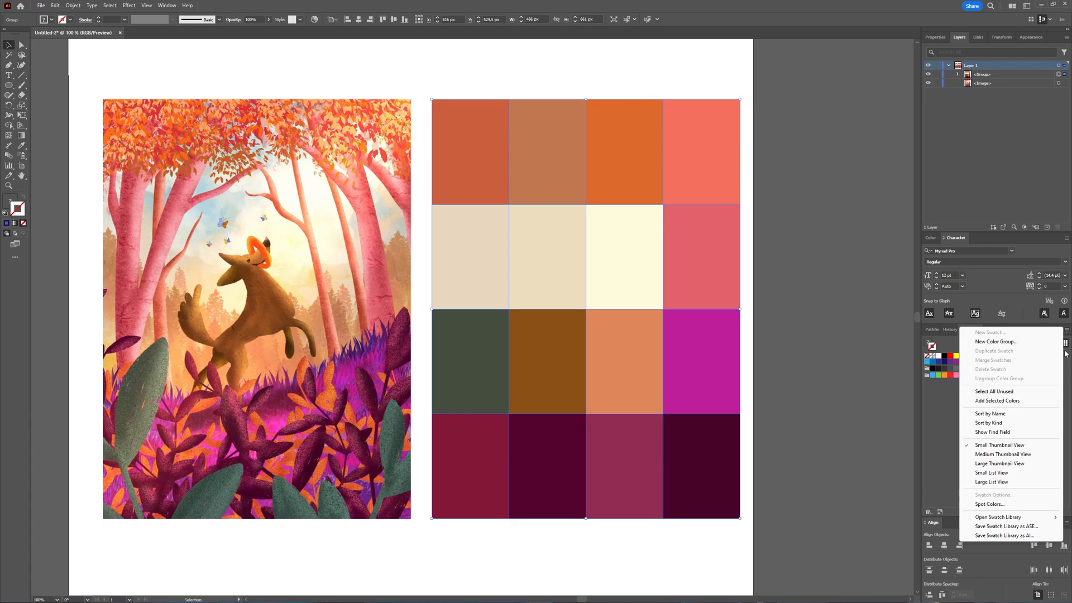
mouse_move(997, 401)
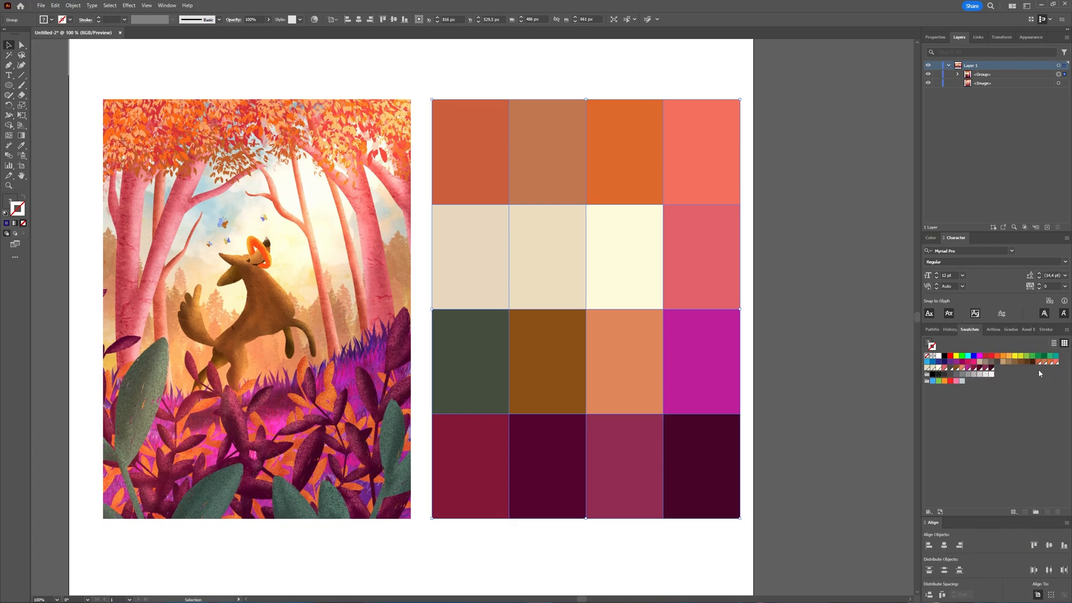
mouse_move(996, 373)
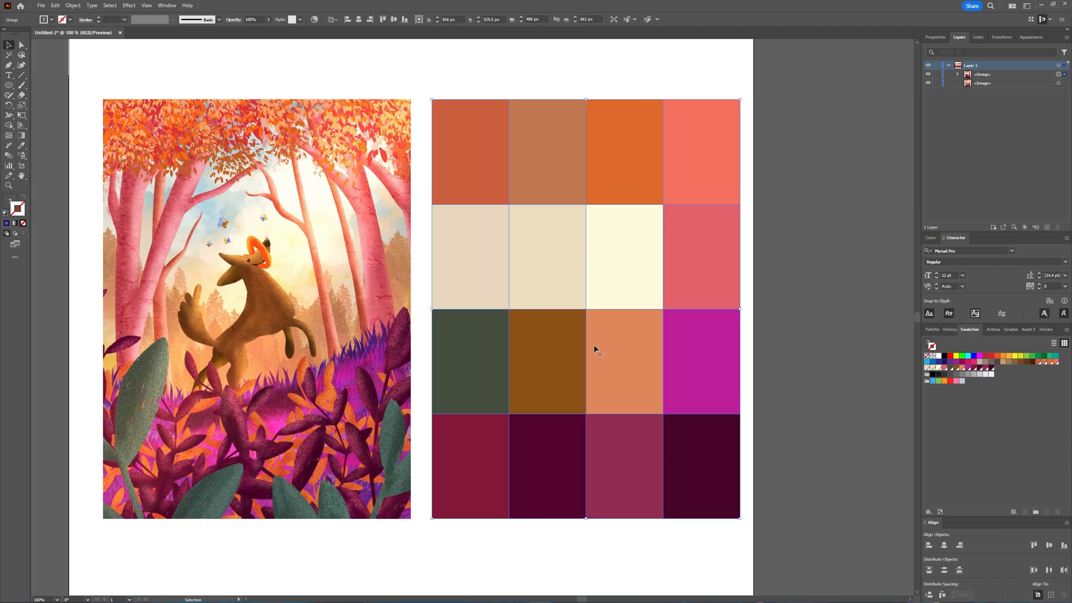
mouse_move(311, 428)
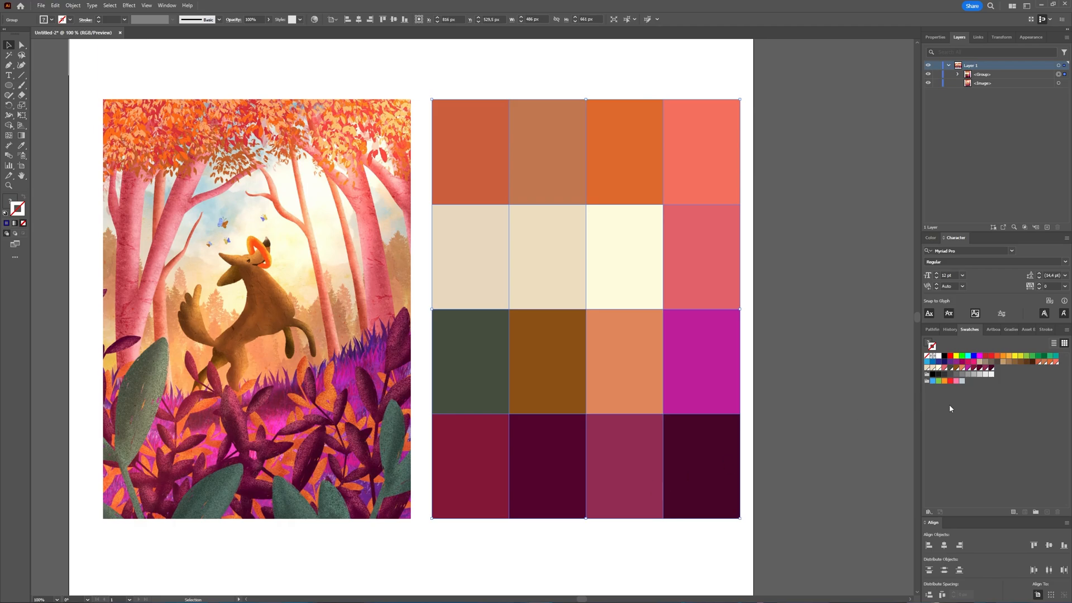
mouse_move(964, 410)
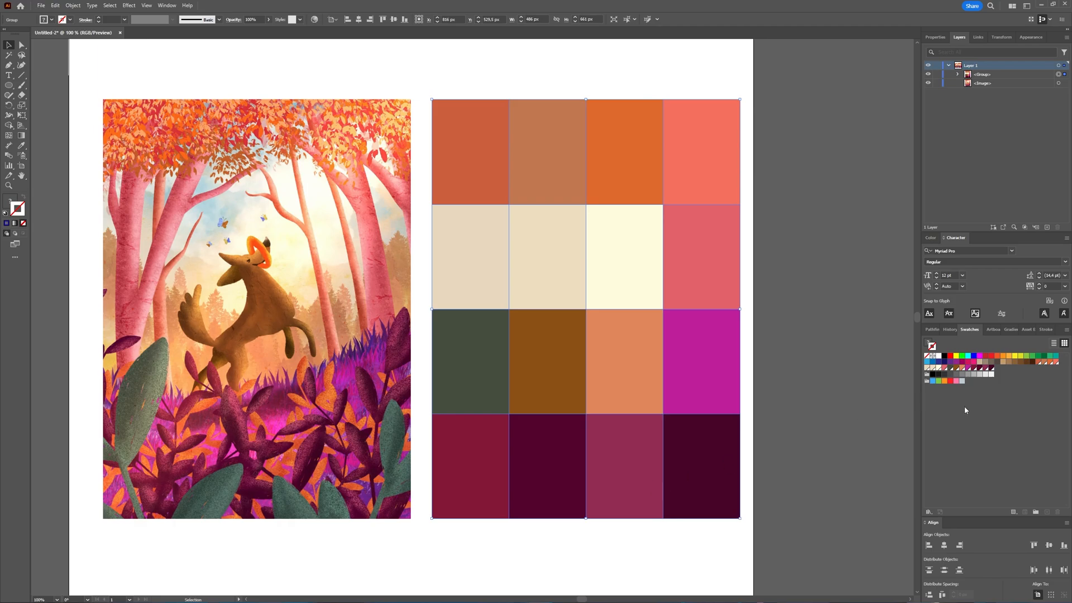